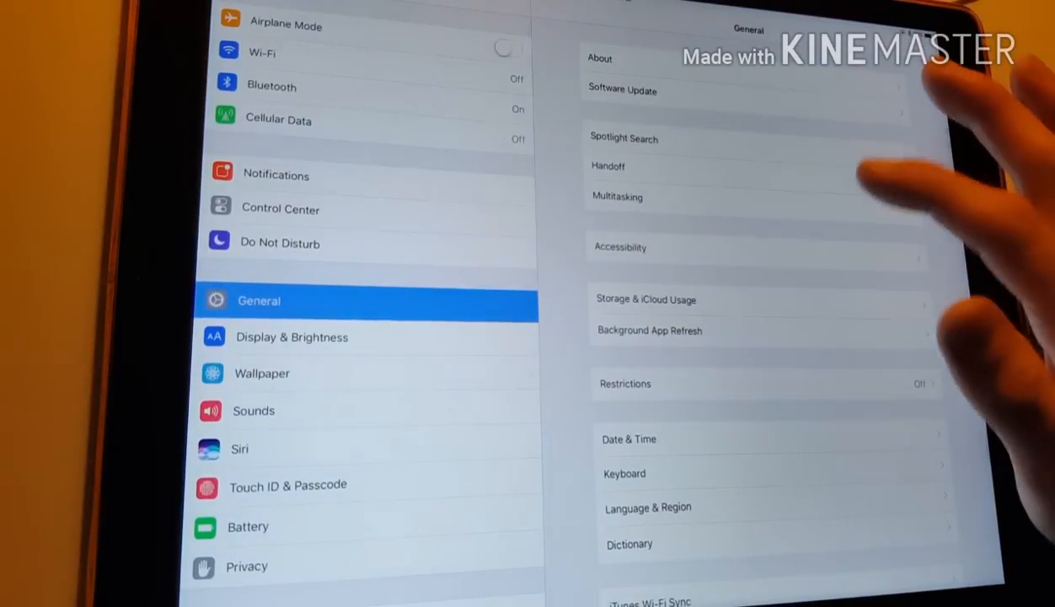
Open the imported scribble artwork from the Procreate gallery onto the canvas.
click(645, 299)
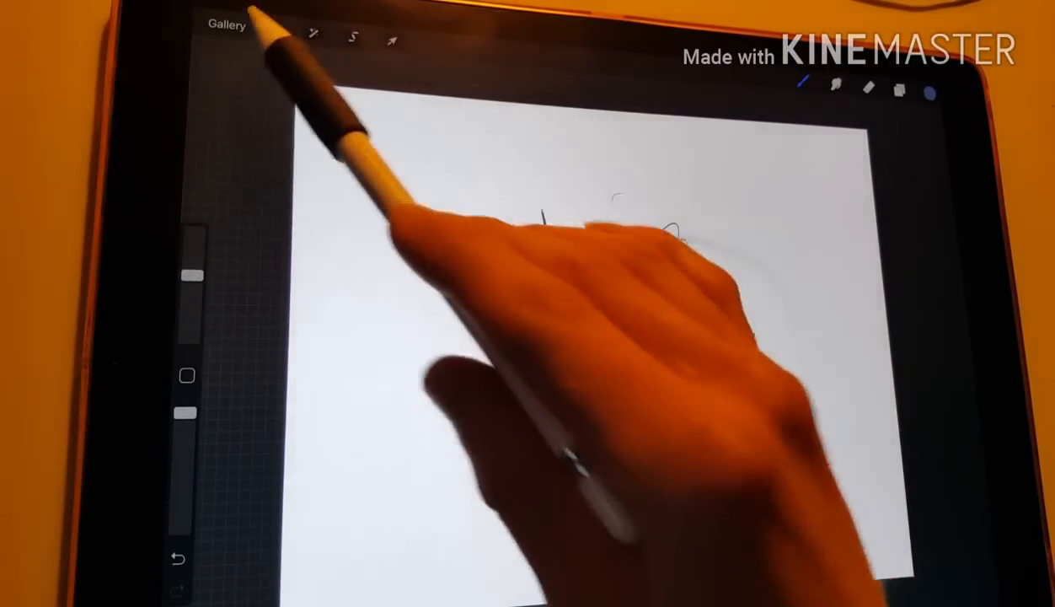
Share the scribble artwork via Actions and choose PSD as the export format.
click(272, 27)
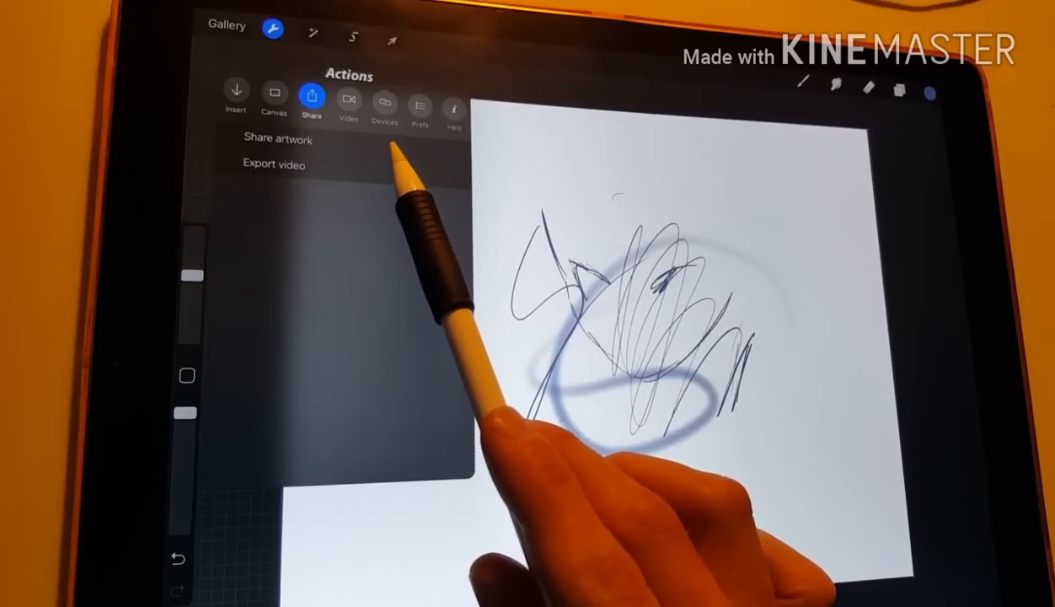
click(280, 140)
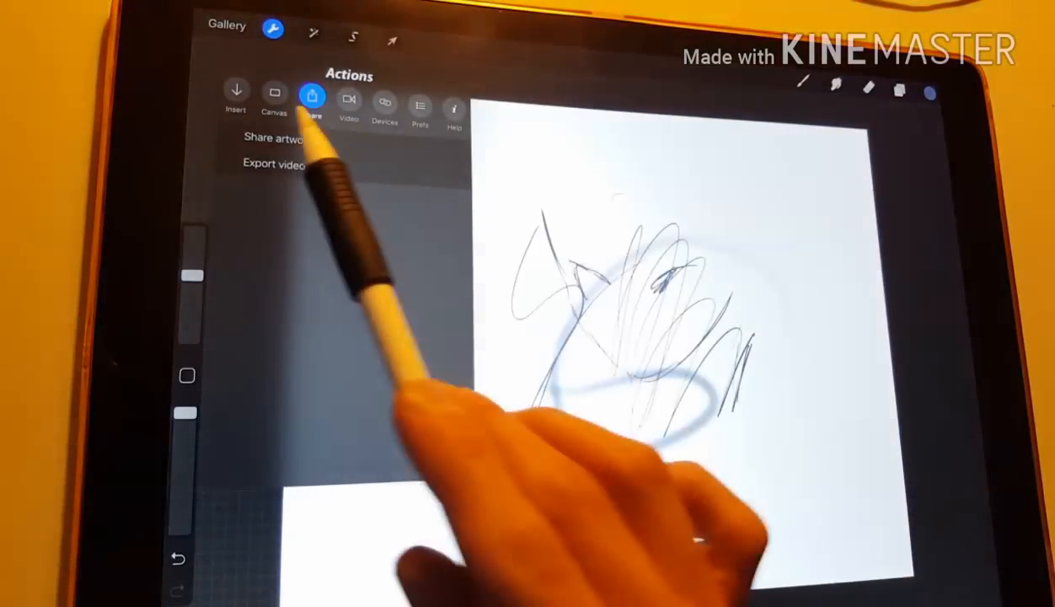
click(269, 136)
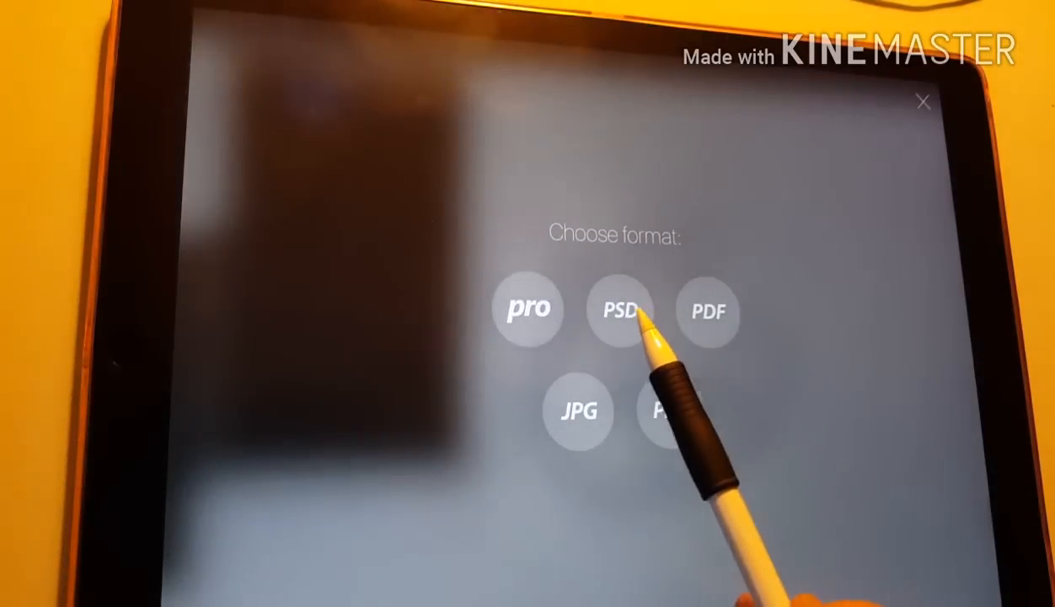
click(620, 312)
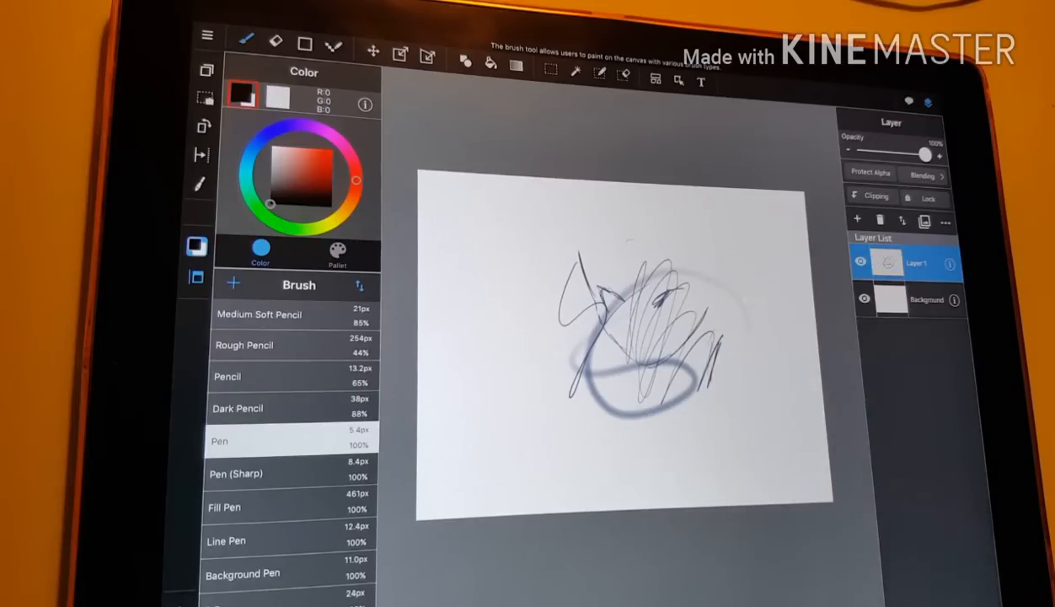
Bring up MediBang Paint's file options with the scribble canvas open.
click(207, 41)
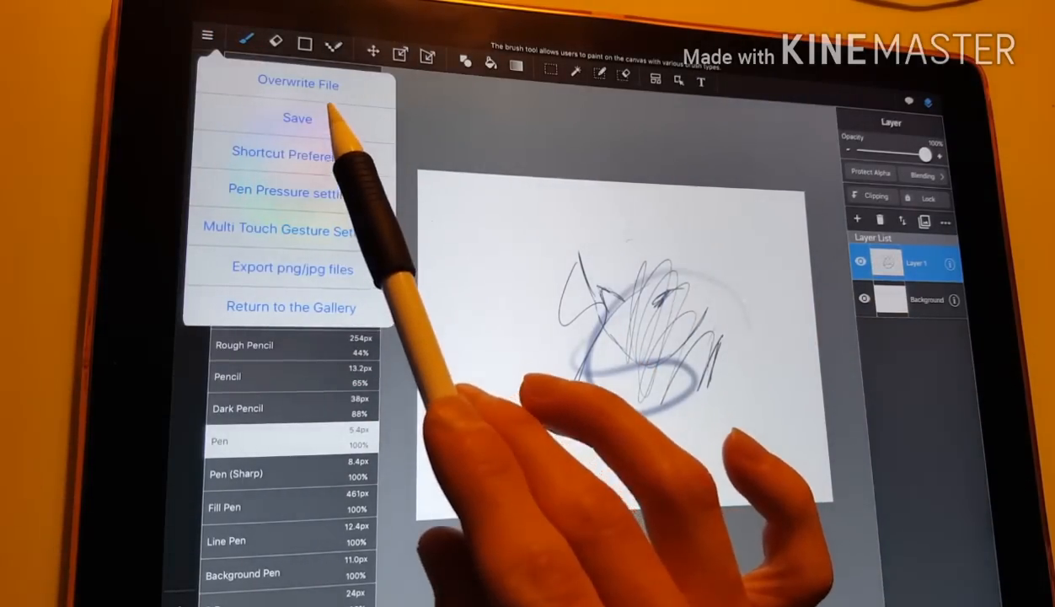
Return to the MediBang gallery and export the scribble as a PSD file.
click(296, 118)
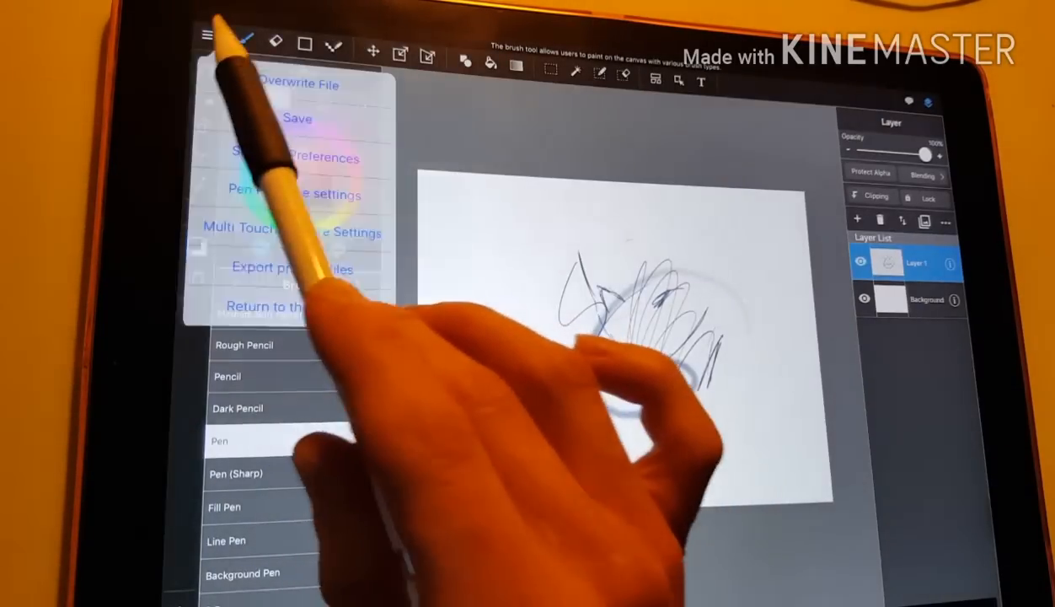
click(261, 307)
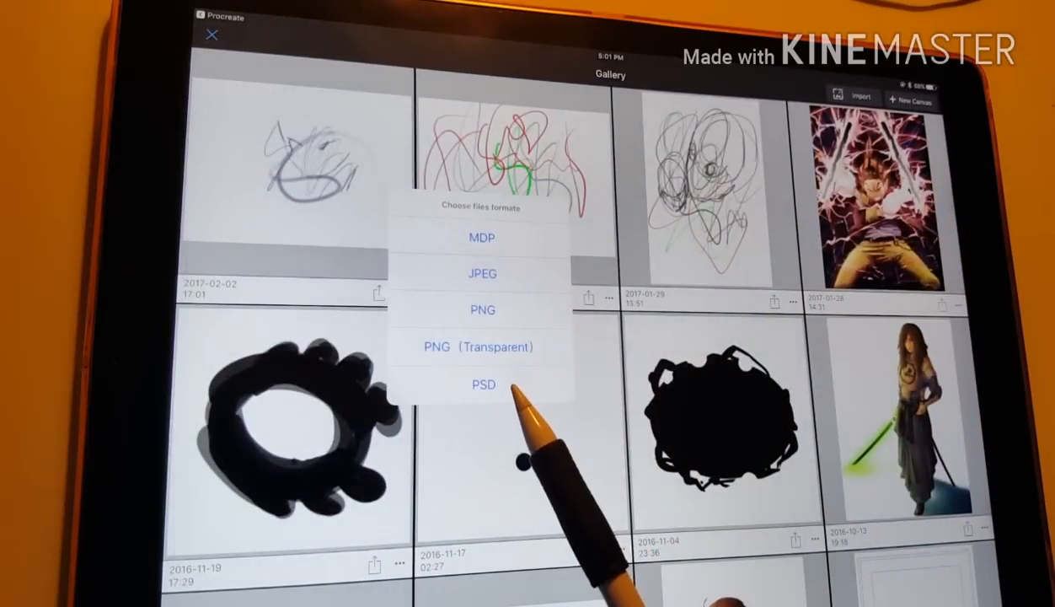
click(482, 385)
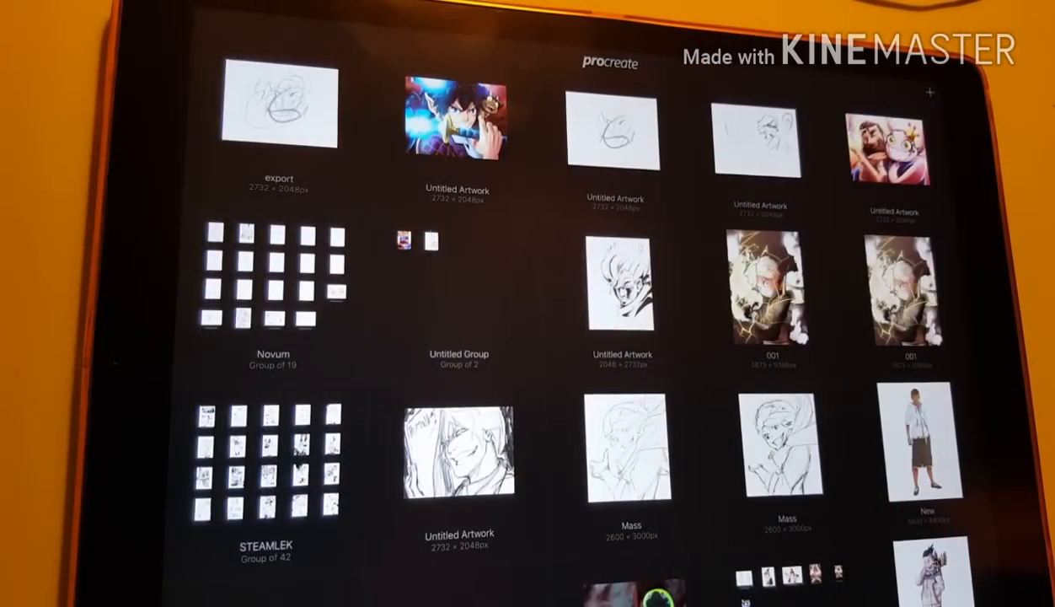
Scroll the Procreate gallery down to the seated long-haired girl line-art.
scroll(down, 3)
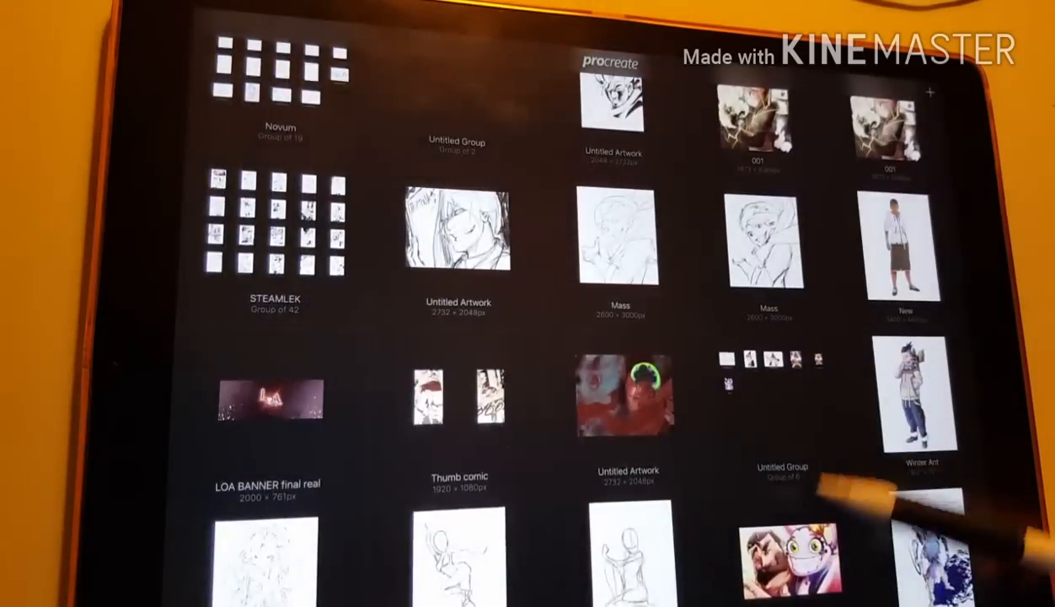
scroll(down, 3)
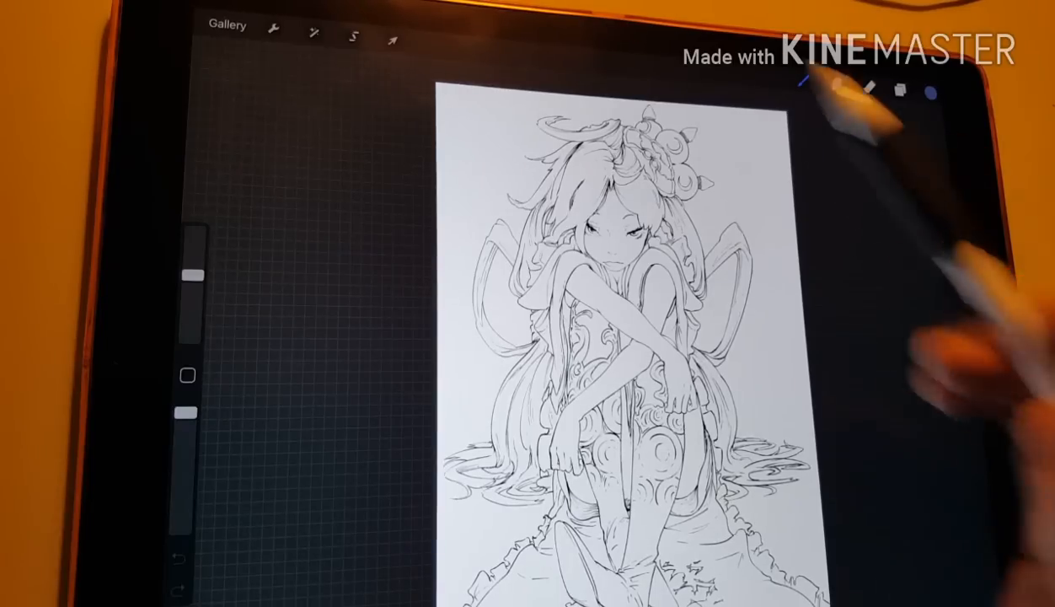
click(229, 26)
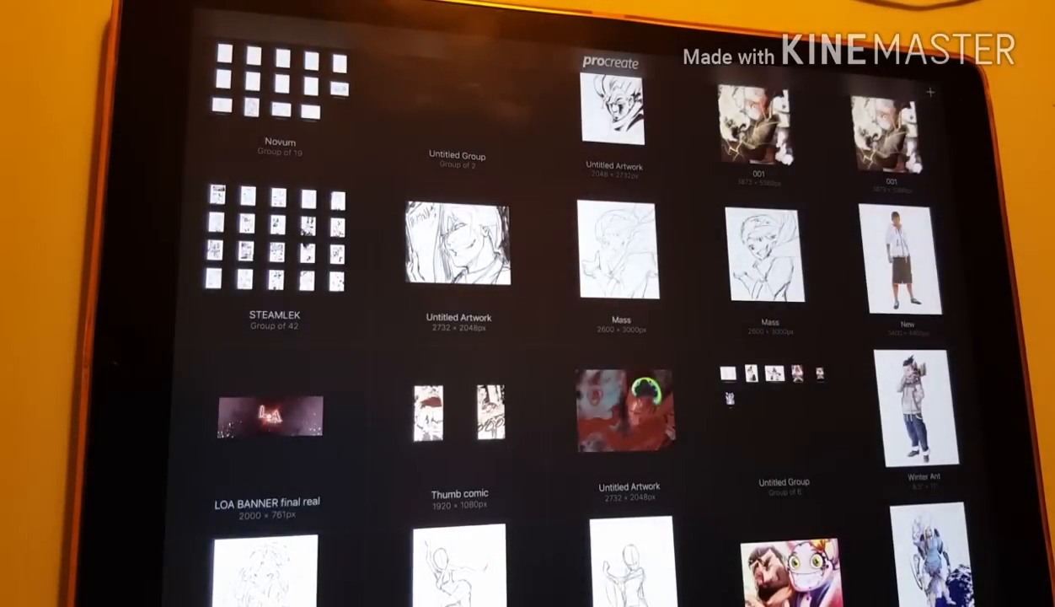
scroll(down, 3)
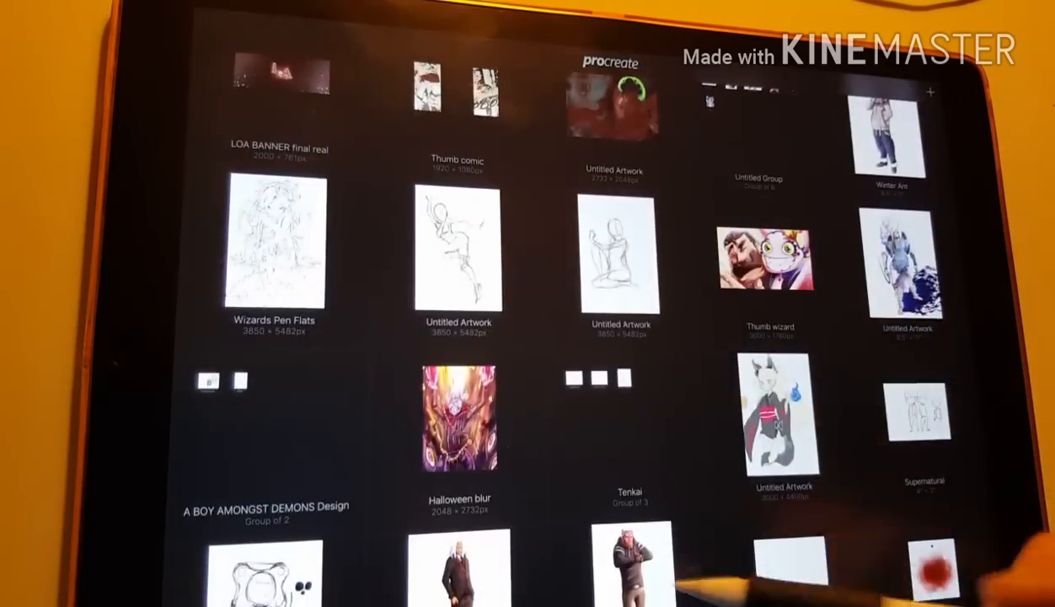
scroll(down, 3)
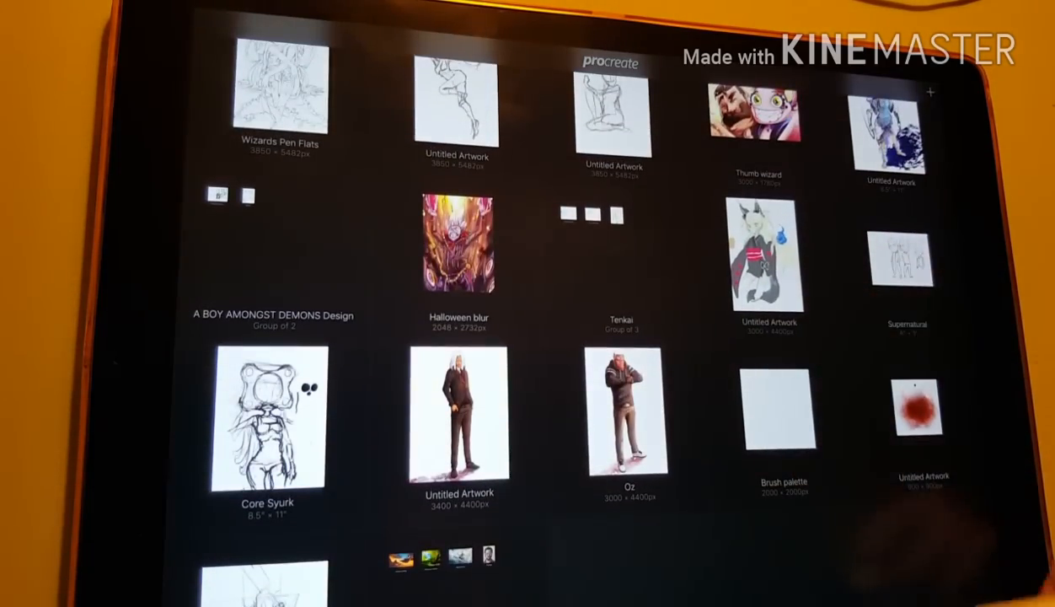
scroll(down, 3)
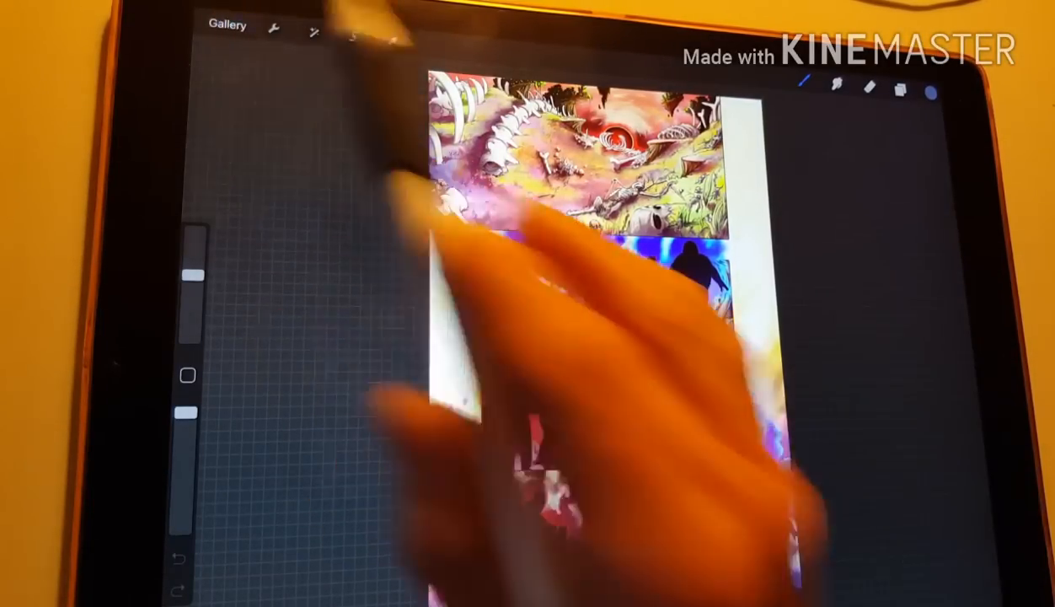
Open the colourful illustrated artwork from the gallery.
click(226, 27)
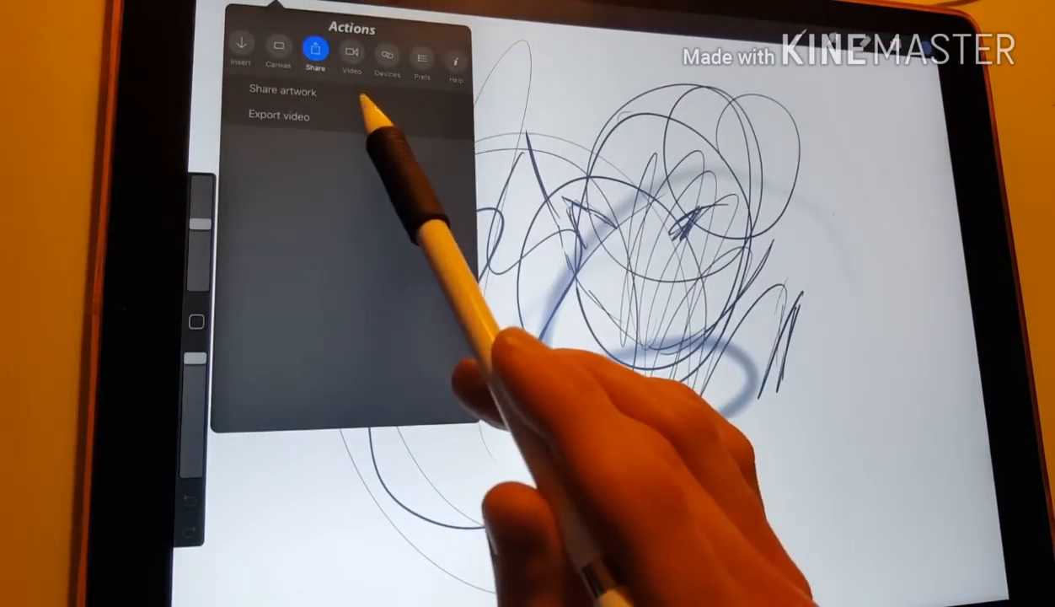
Show the Share options for the scribble artwork in Actions.
click(284, 91)
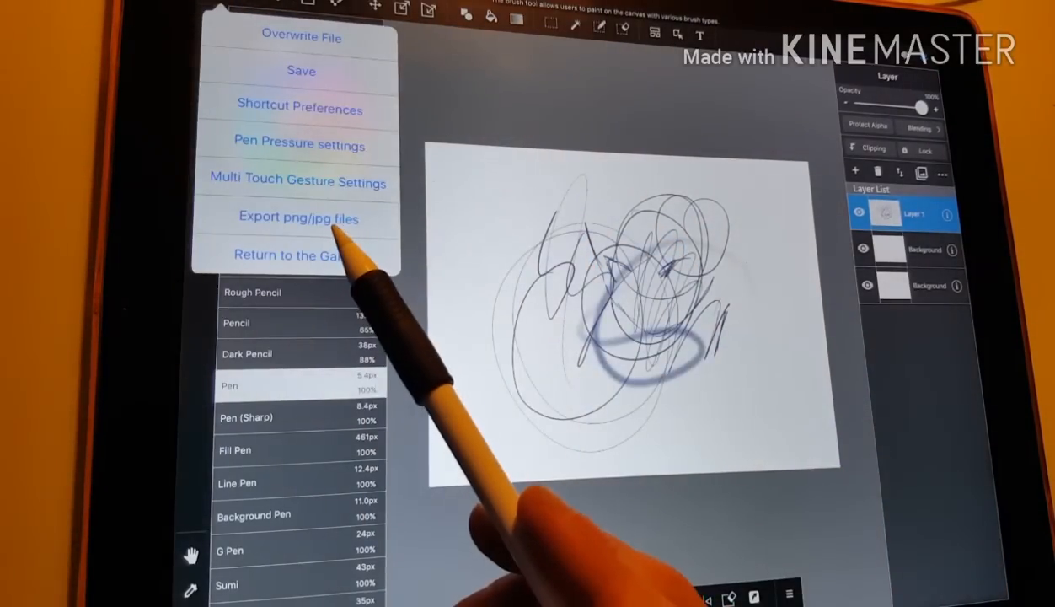
List MediBang's image export formats: JPEG, PNG and transparent PNG.
click(298, 217)
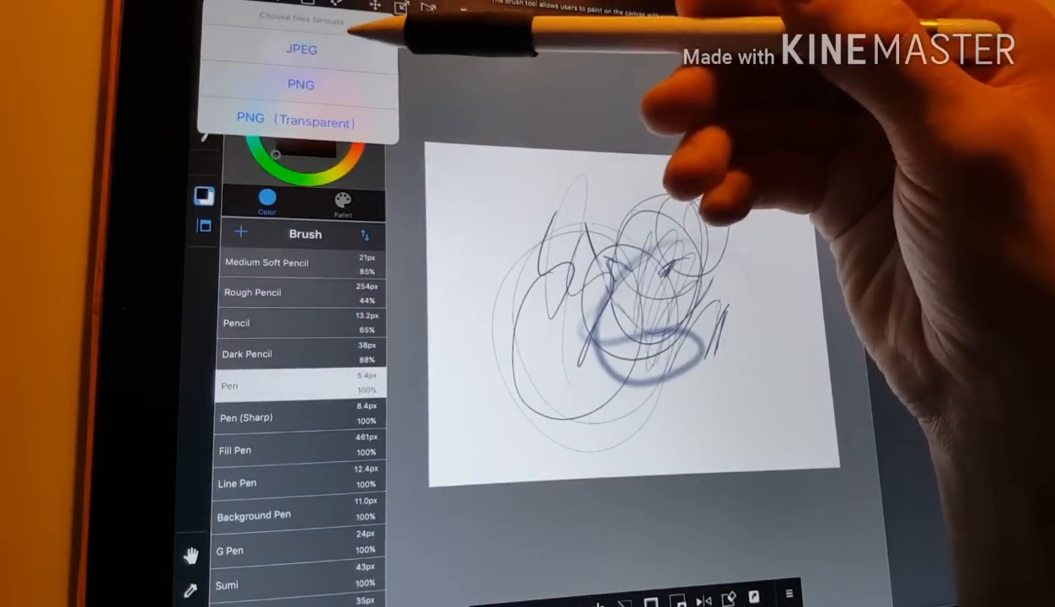